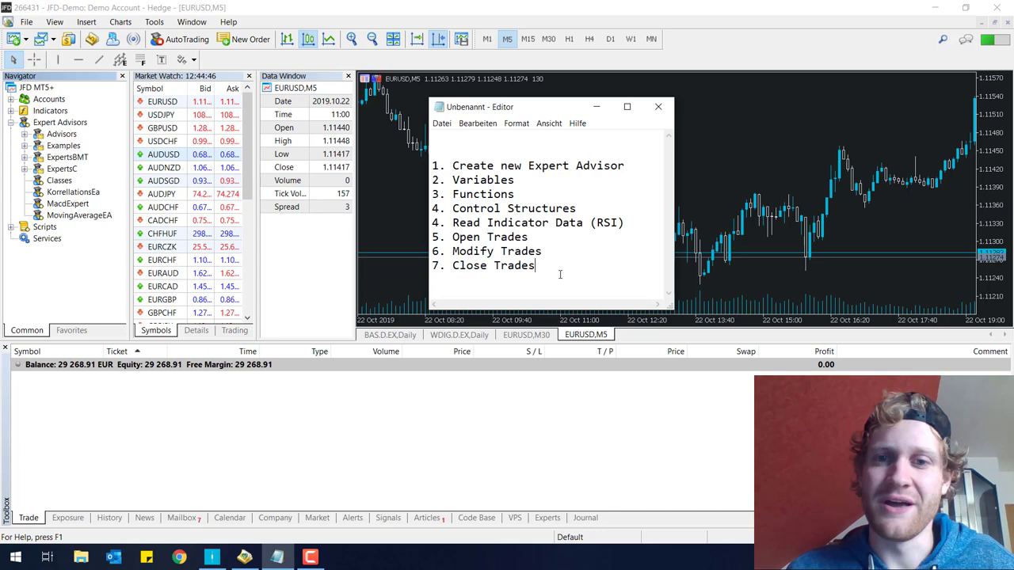
Renumber the outline so Read Indicator Data is 5 and Open, Modify, Close Trades are 6-8
drag(483, 108, 483, 98)
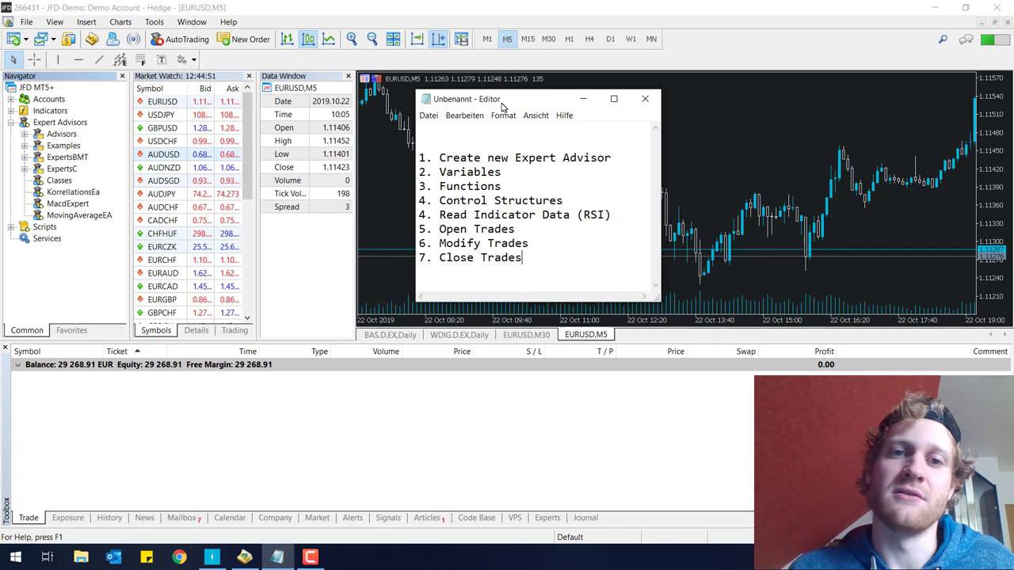
key(ctrl+a)
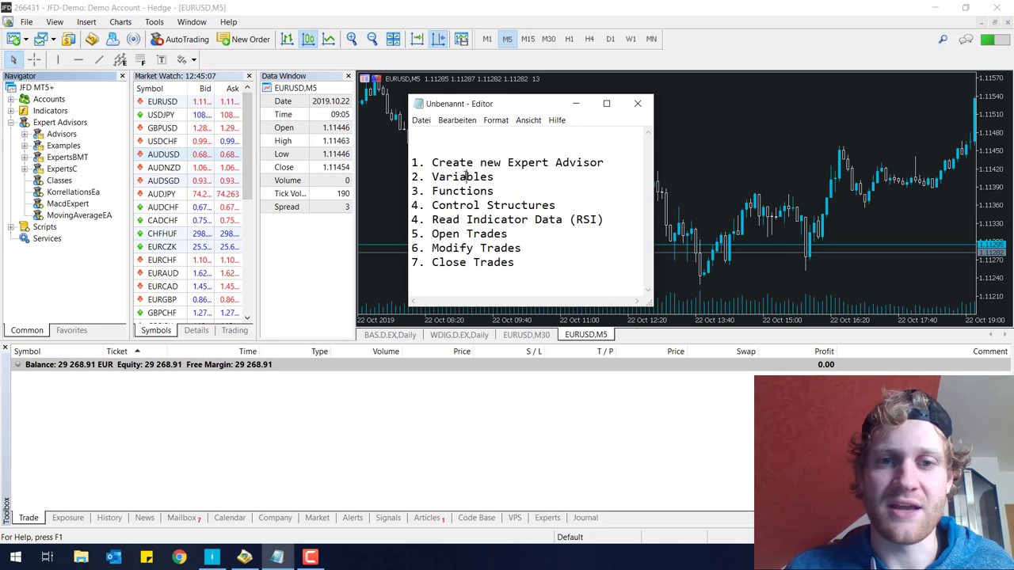
double_click(491, 206)
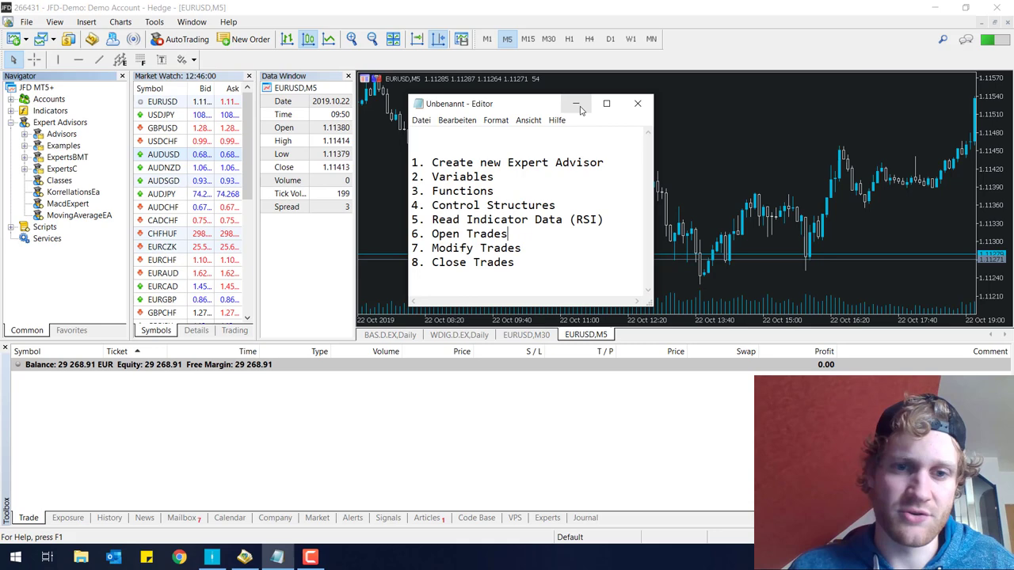
Minimize Notepad and attach the RSI example indicator from the Navigator to the EURUSD chart
click(575, 105)
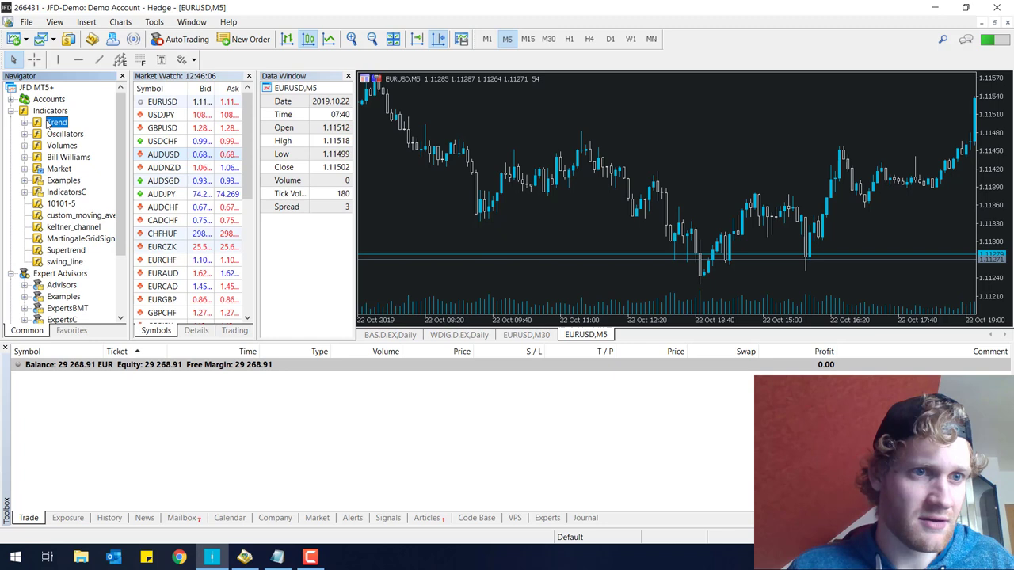
click(62, 146)
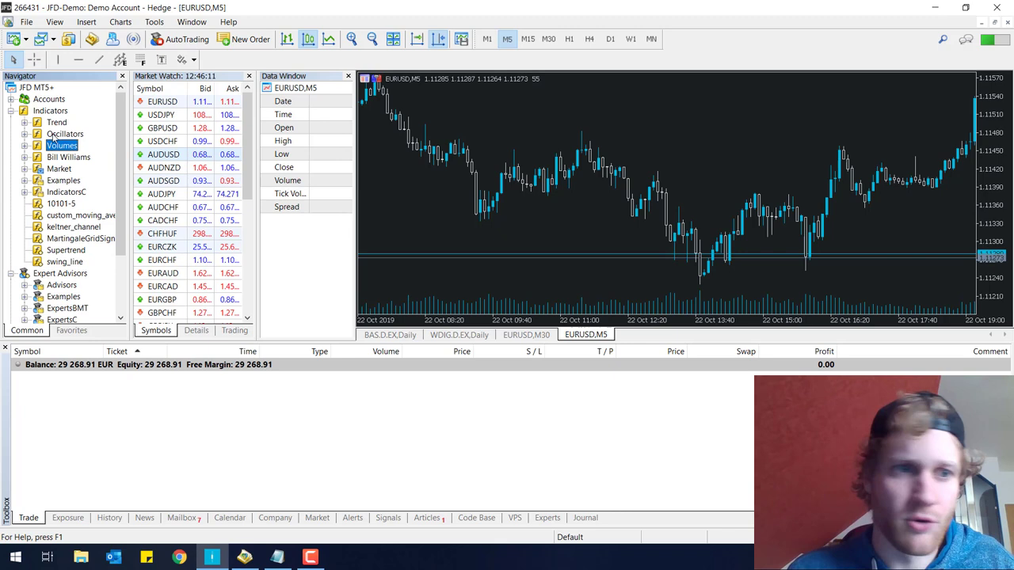
click(64, 181)
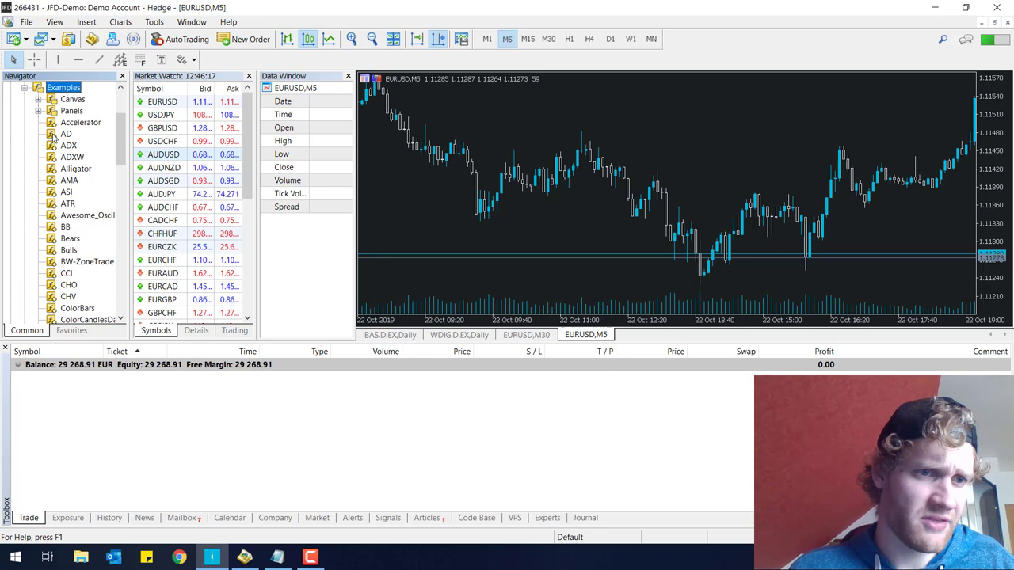
scroll(down, 3)
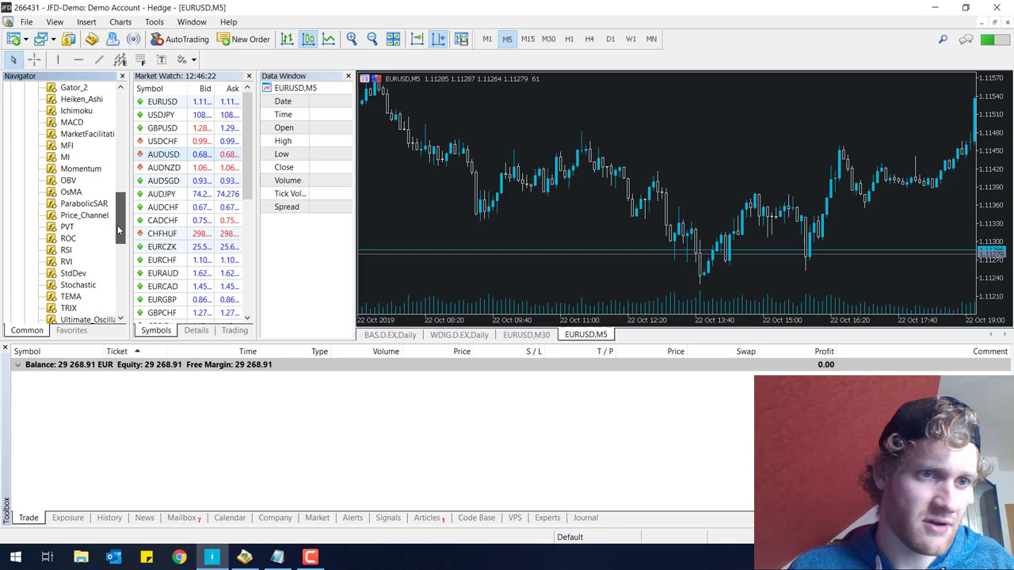
double_click(66, 250)
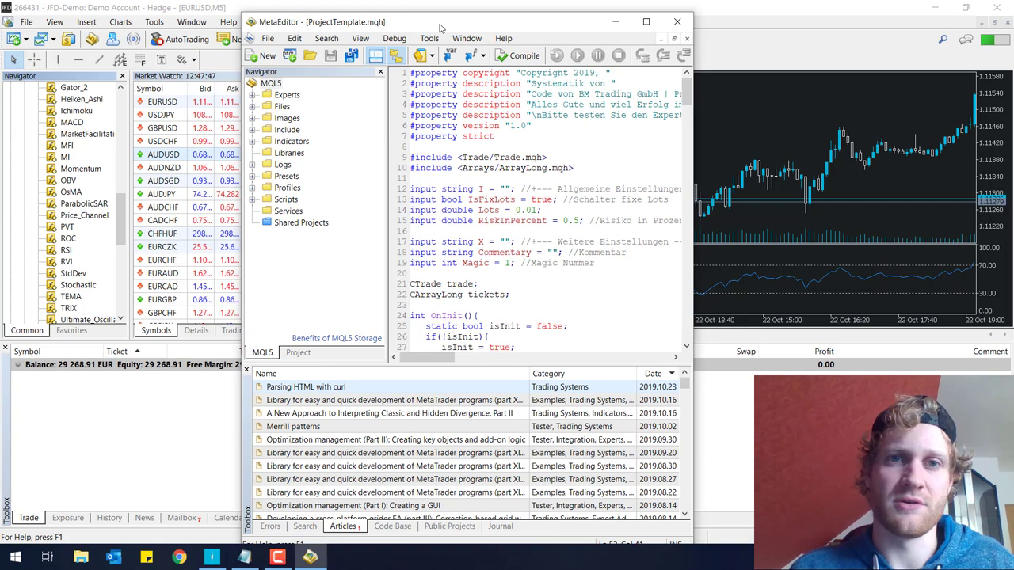
Maximize MetaEditor and start a new file with Expert Advisor (template) selected in the MQL5 Wizard
click(647, 22)
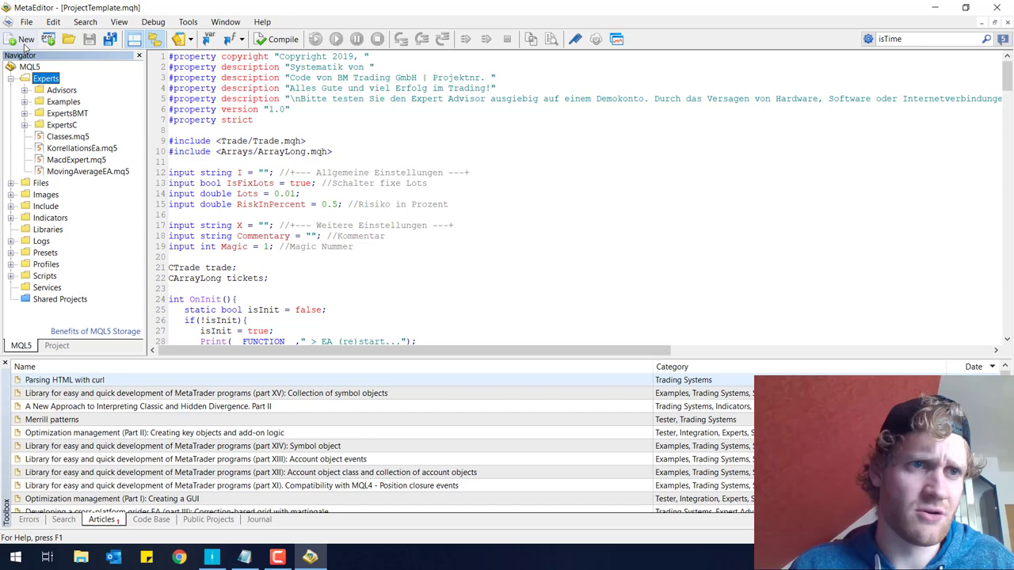
click(24, 38)
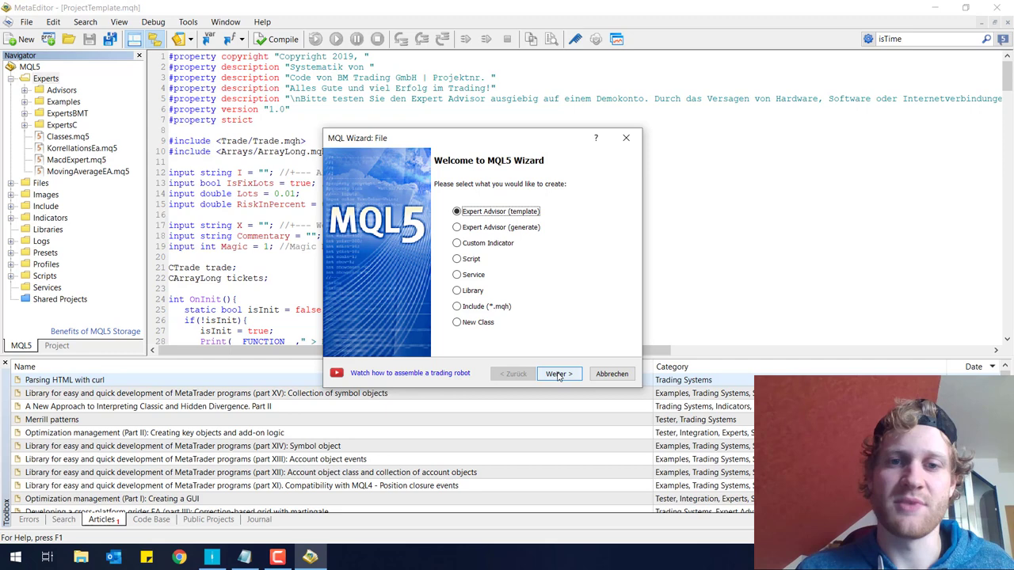
Name the new Expert Advisor RsiExpert and finish the wizard to generate its file
click(557, 374)
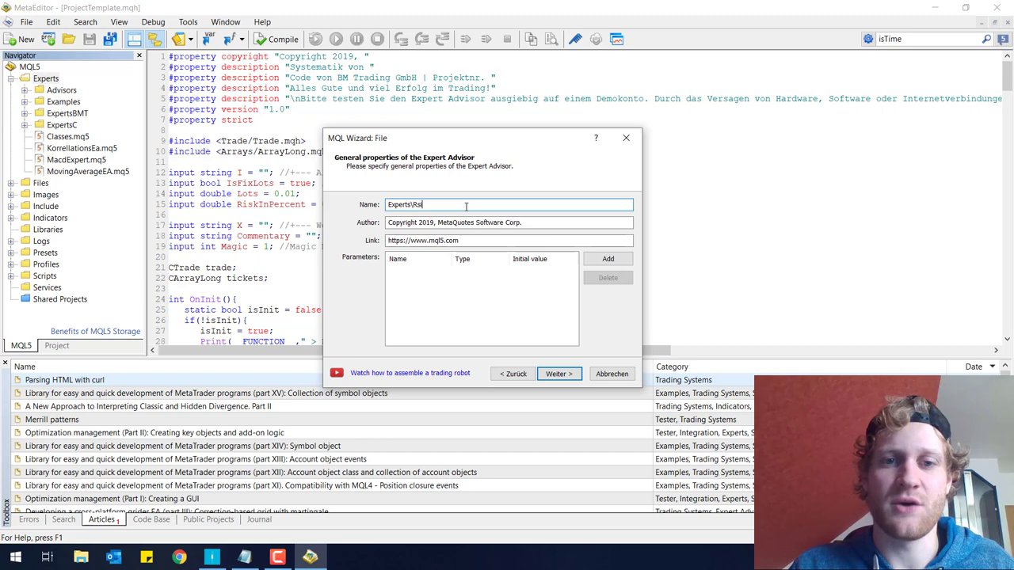
click(558, 373)
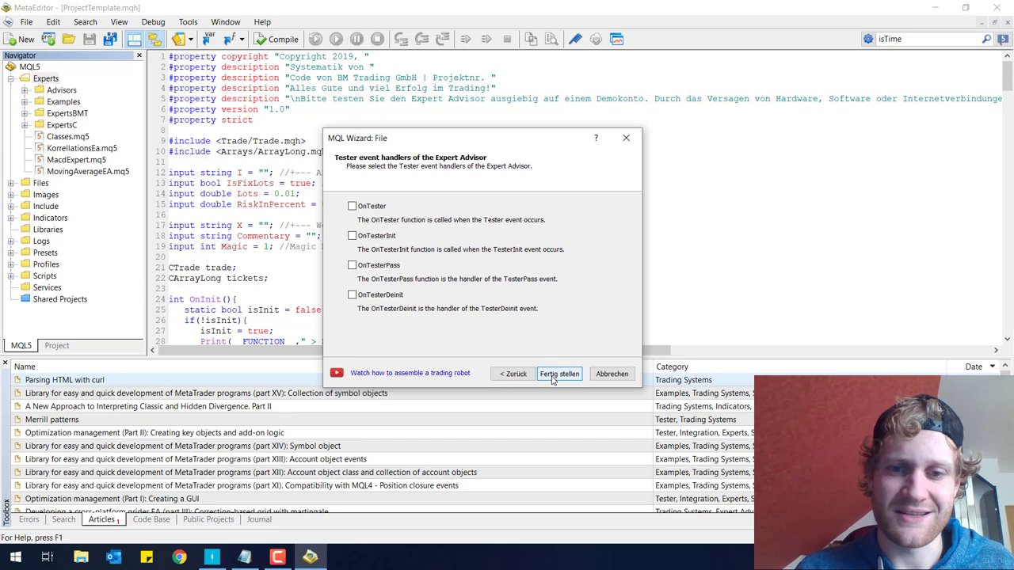
click(560, 374)
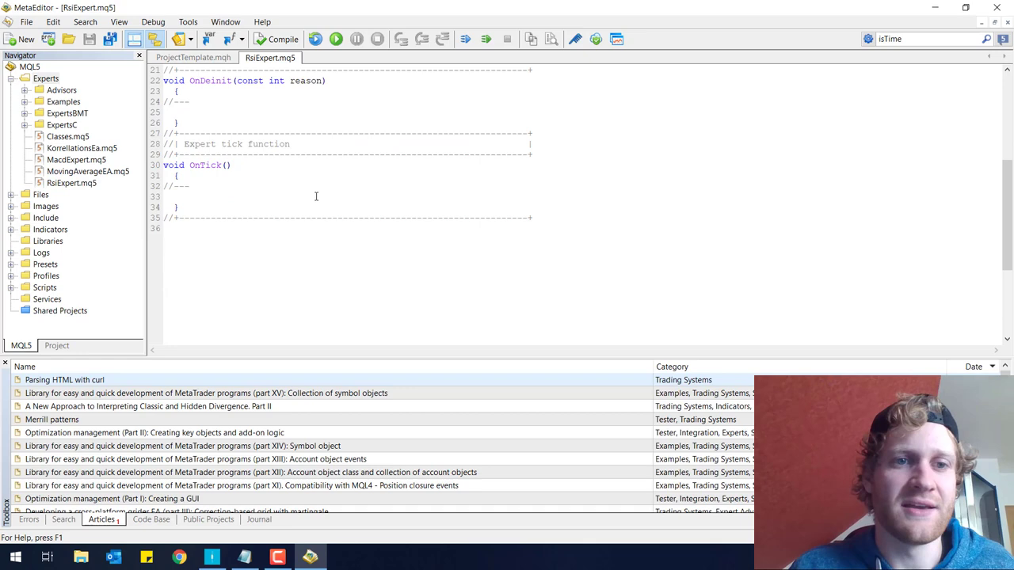
Delete the generated comment and #property lines, then return to the MetaTrader 5 terminal
scroll(up, 3)
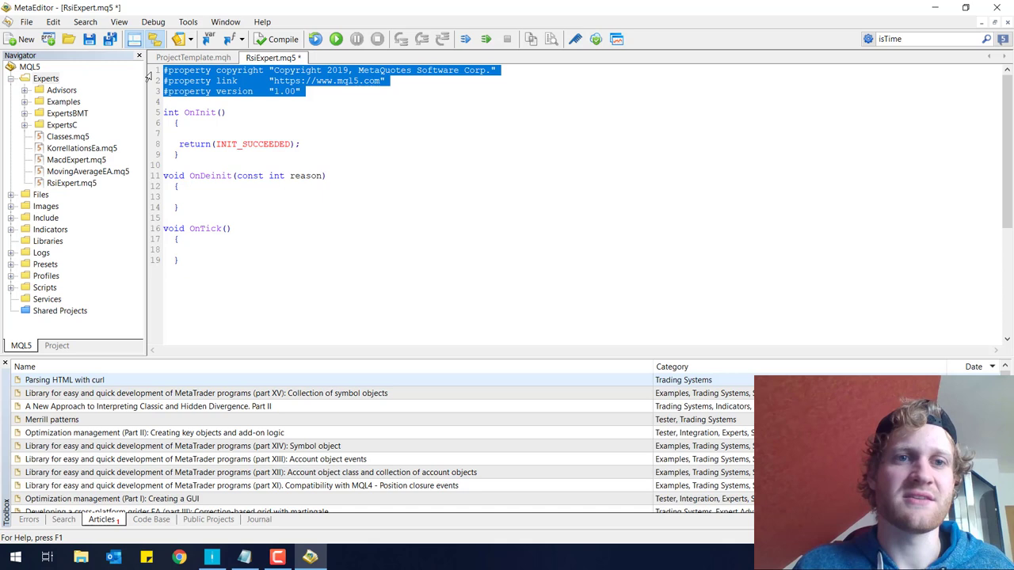
click(276, 38)
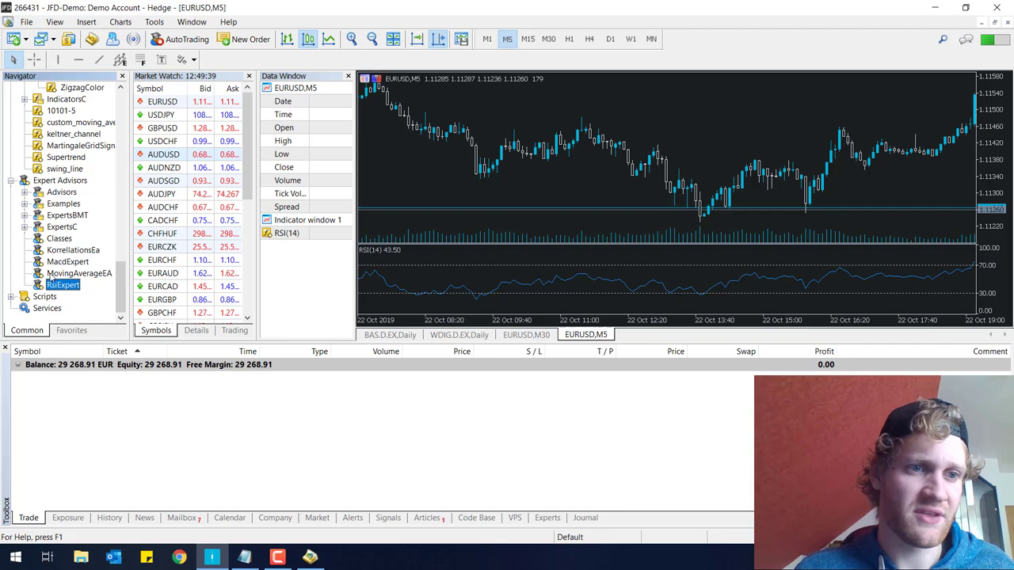
Attach RsiExpert to the EURUSD chart, close its settings dialog and go back to its source in MetaEditor
click(60, 181)
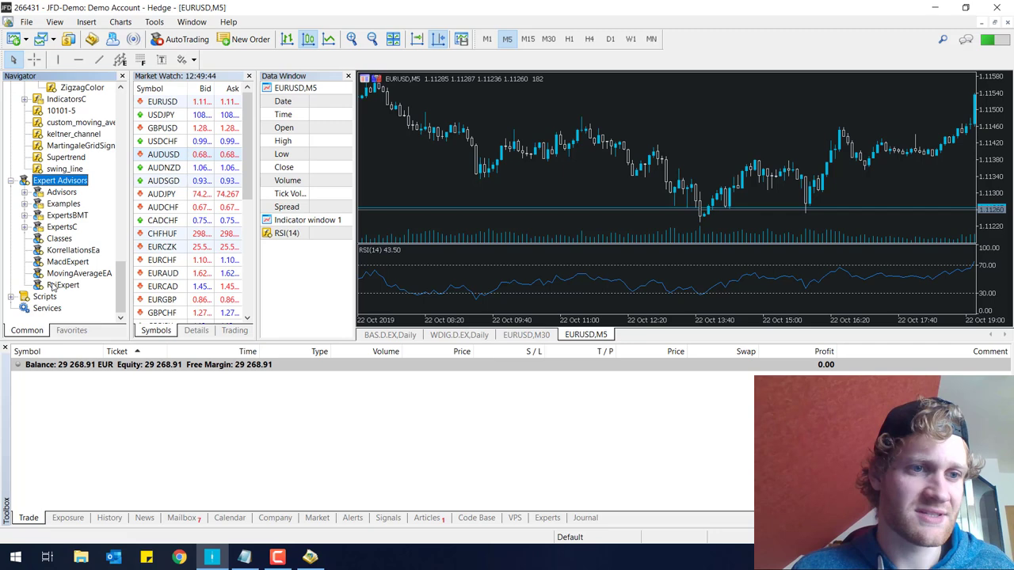
double_click(64, 285)
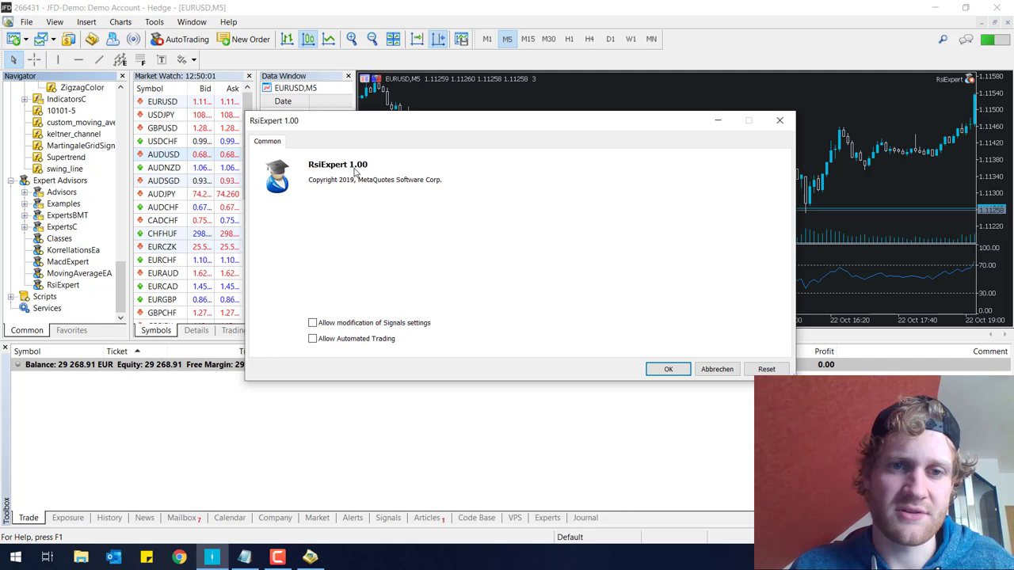
mouse_move(333, 179)
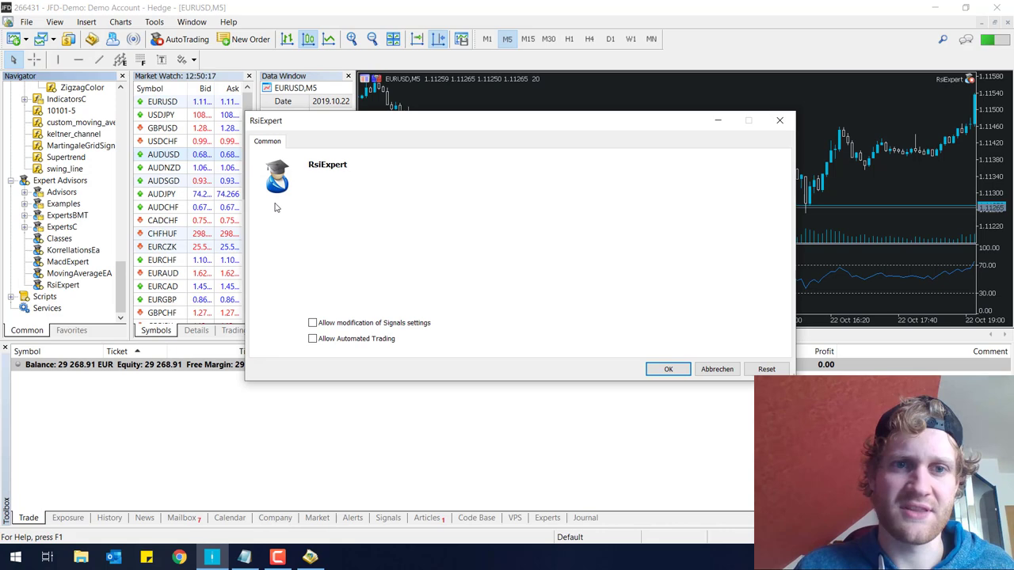
click(669, 369)
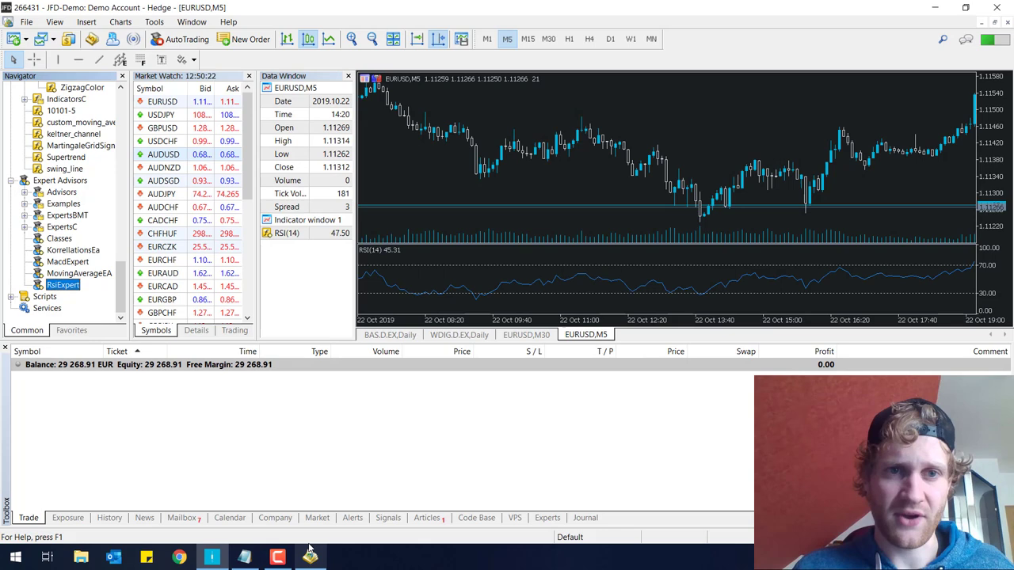
click(309, 558)
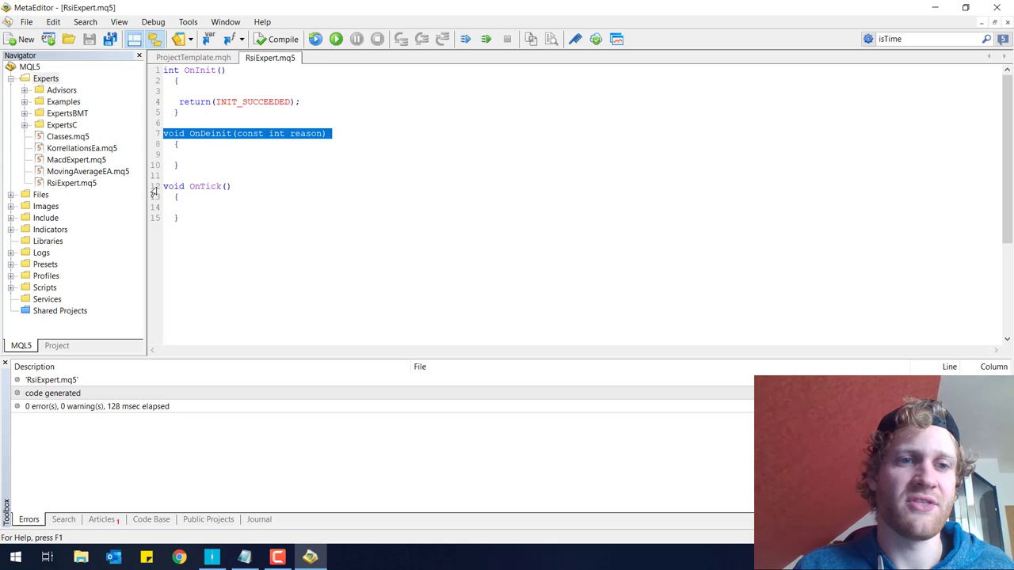
Add Print("OnInit"); inside the OnInit function
click(203, 69)
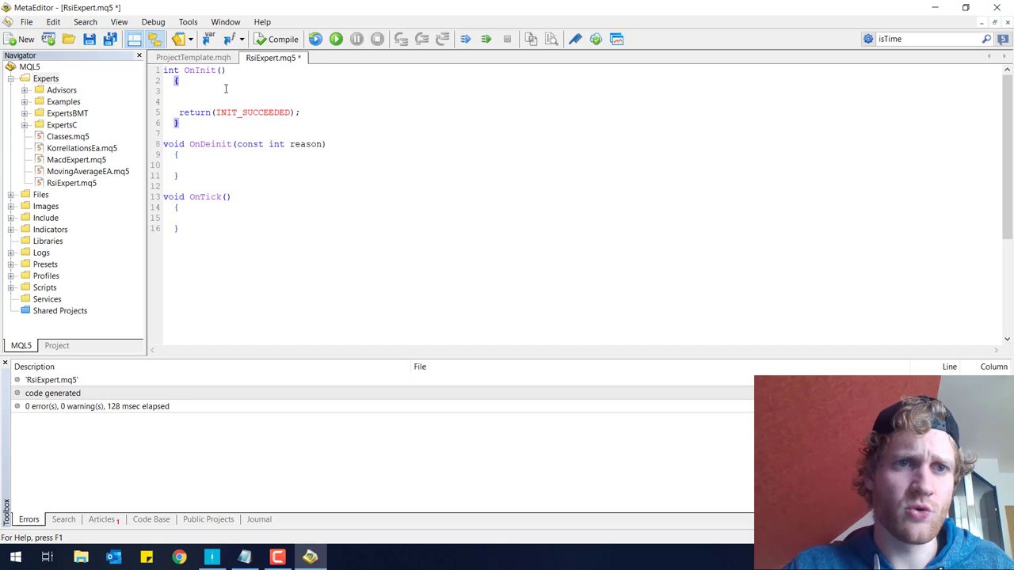
text(Print()
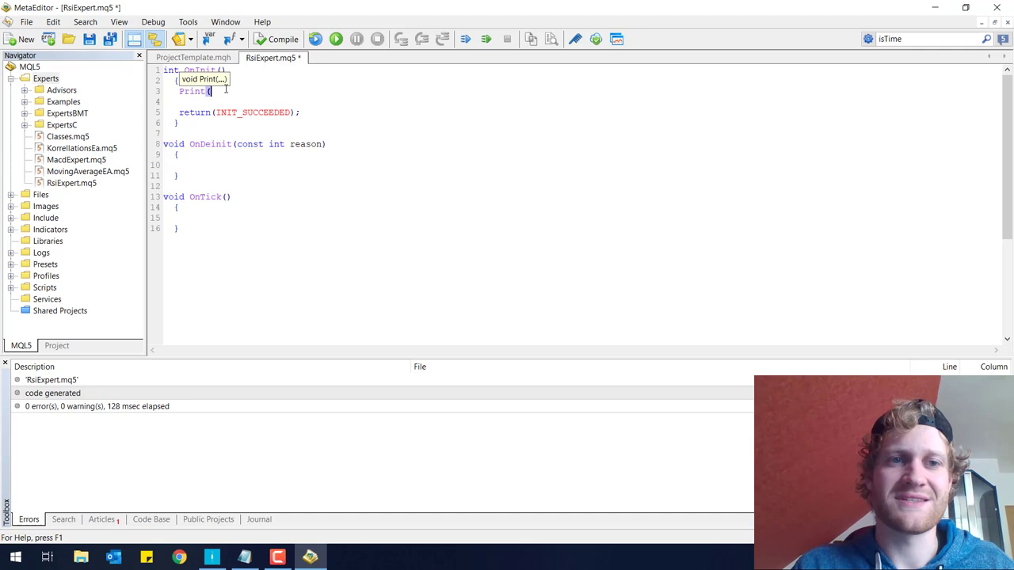
text(")
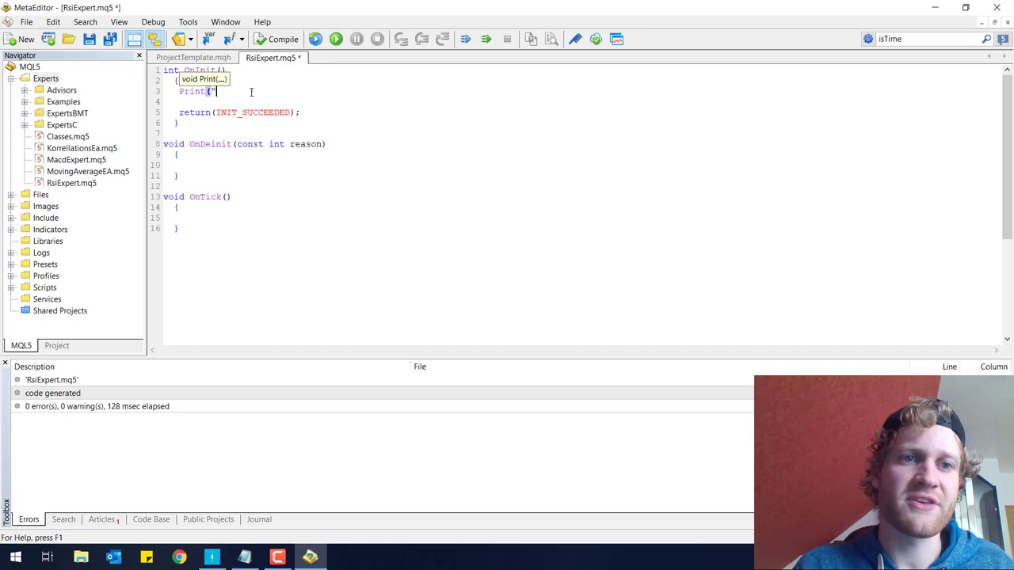
text(OnInit)
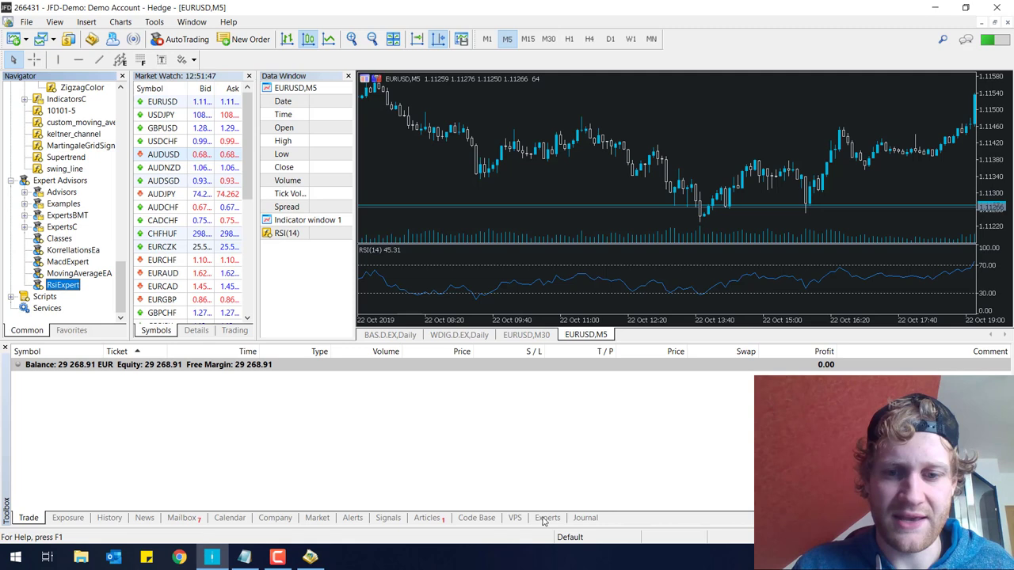
Show the Experts log, drag RsiExpert onto the EURUSD chart and watch OnInit print across timeframe changes
click(546, 516)
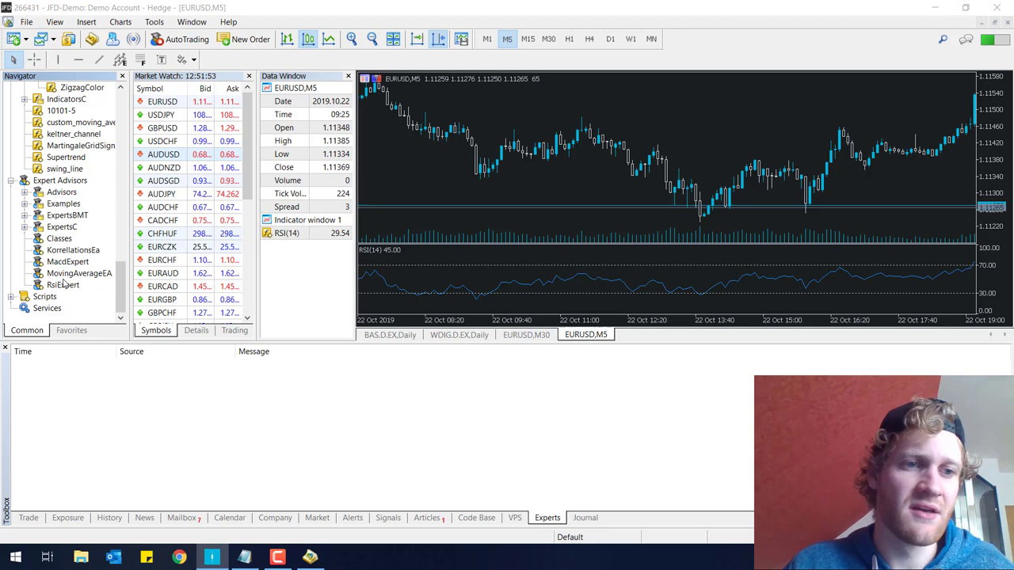
drag(64, 285, 666, 198)
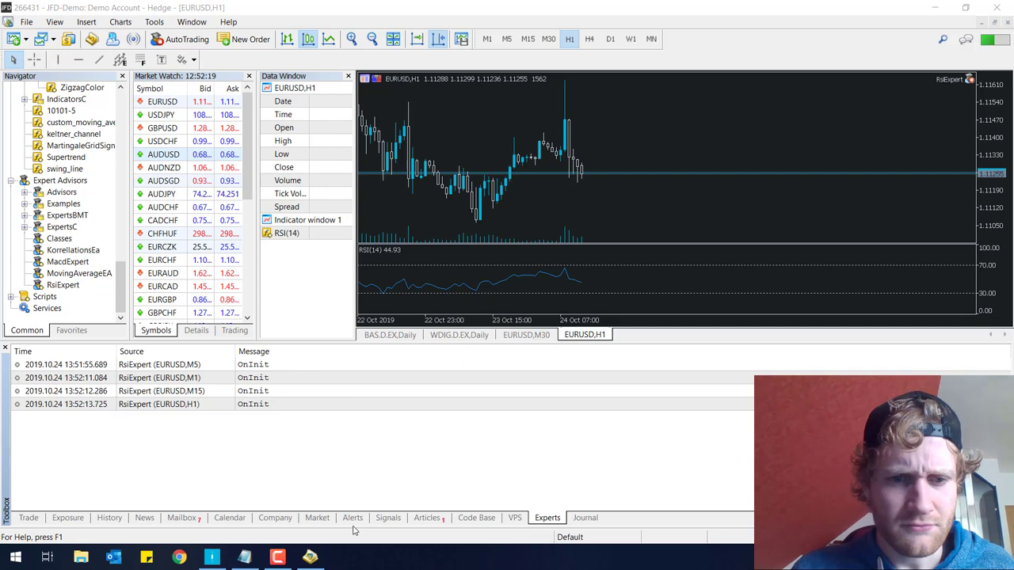
click(311, 558)
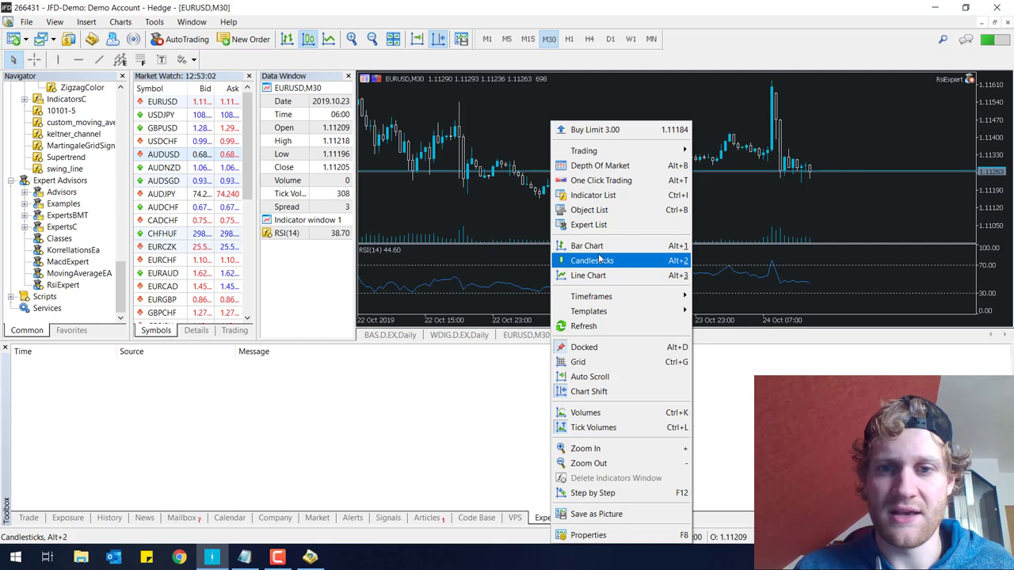
click(589, 225)
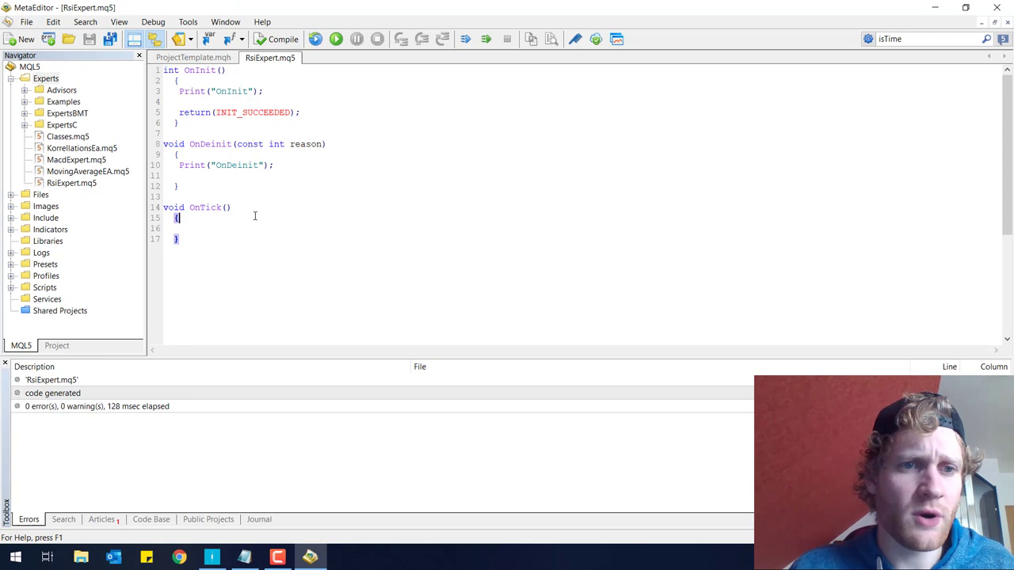
Add Print("OnTick"); inside OnTick and compile with 0 errors
text(Print("OnTick");)
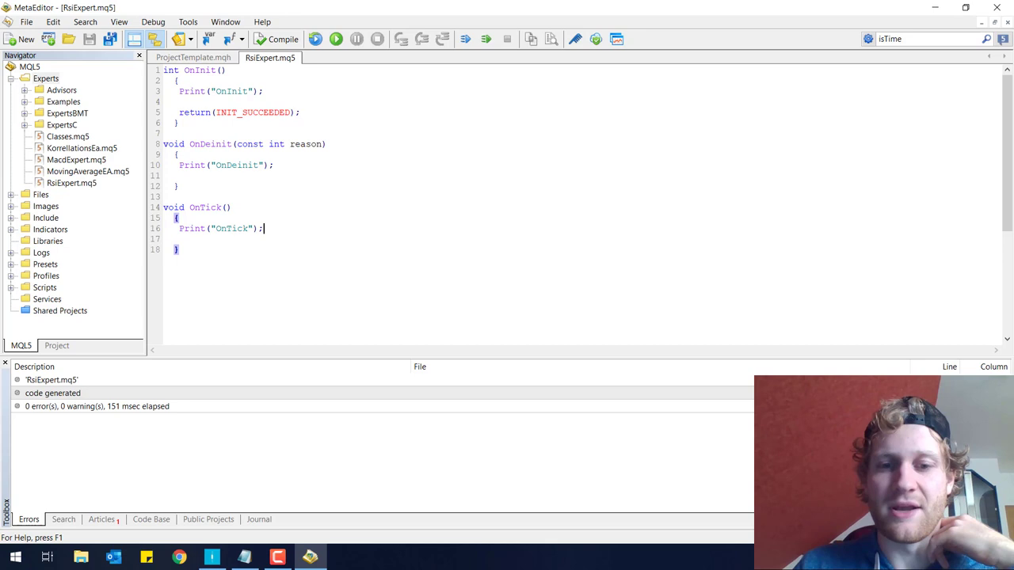
text(//mo)
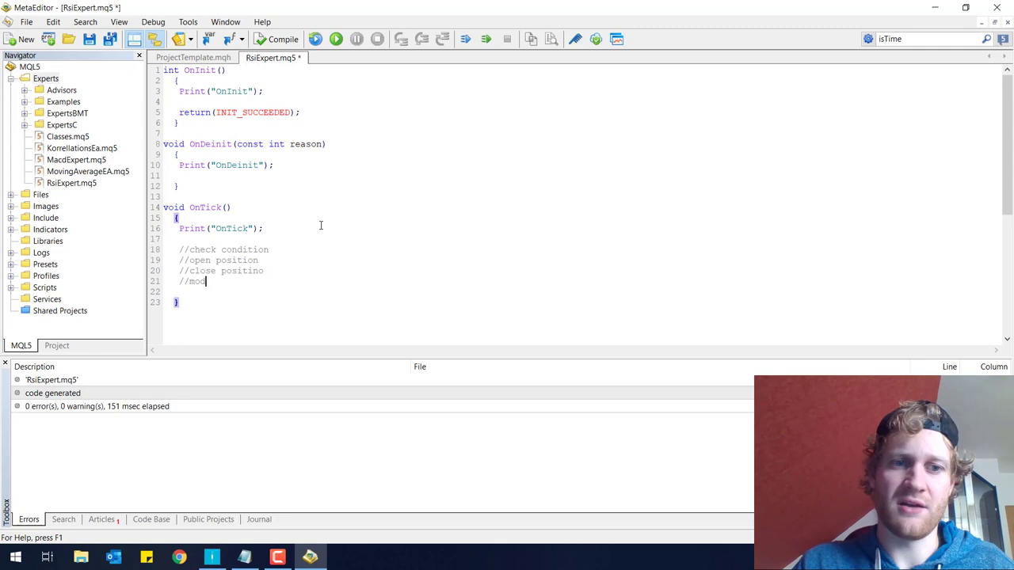
text(dify position)
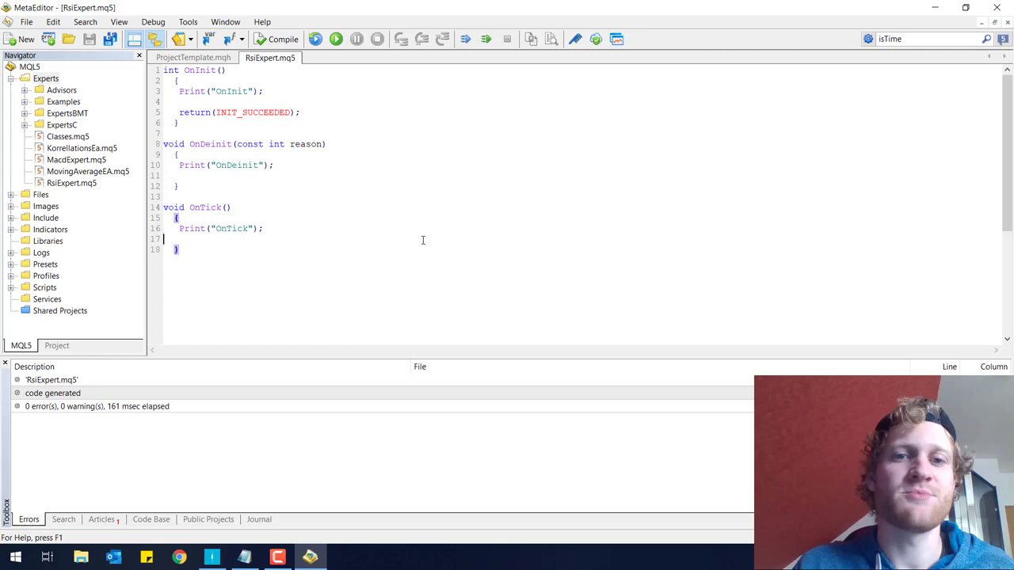
click(25, 38)
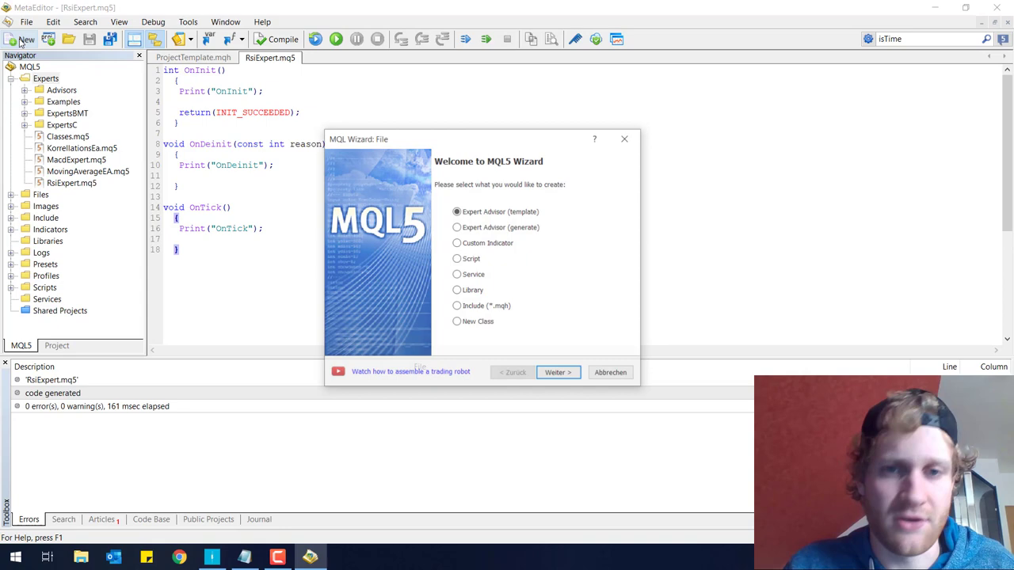
click(624, 139)
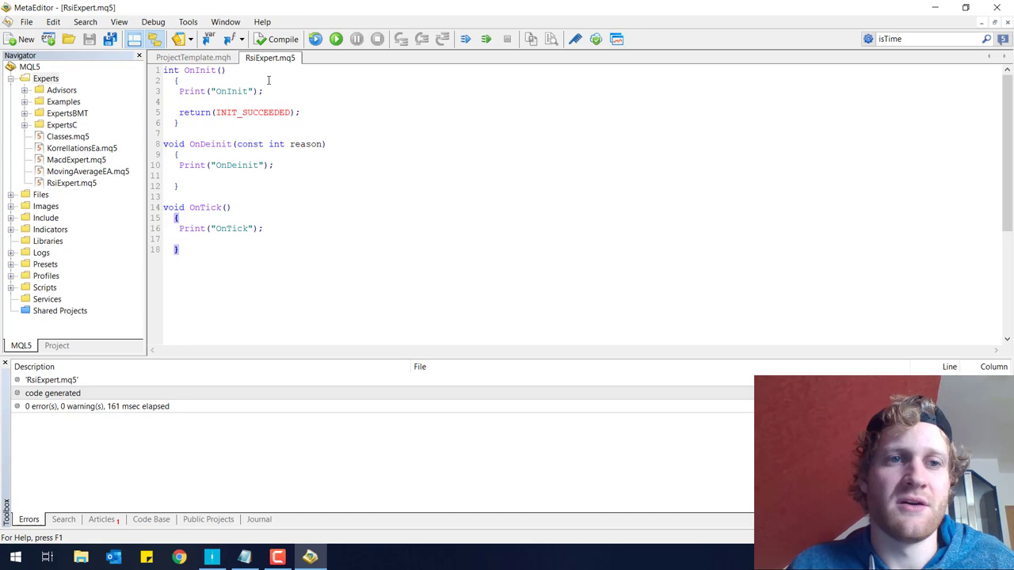
mouse_move(485, 424)
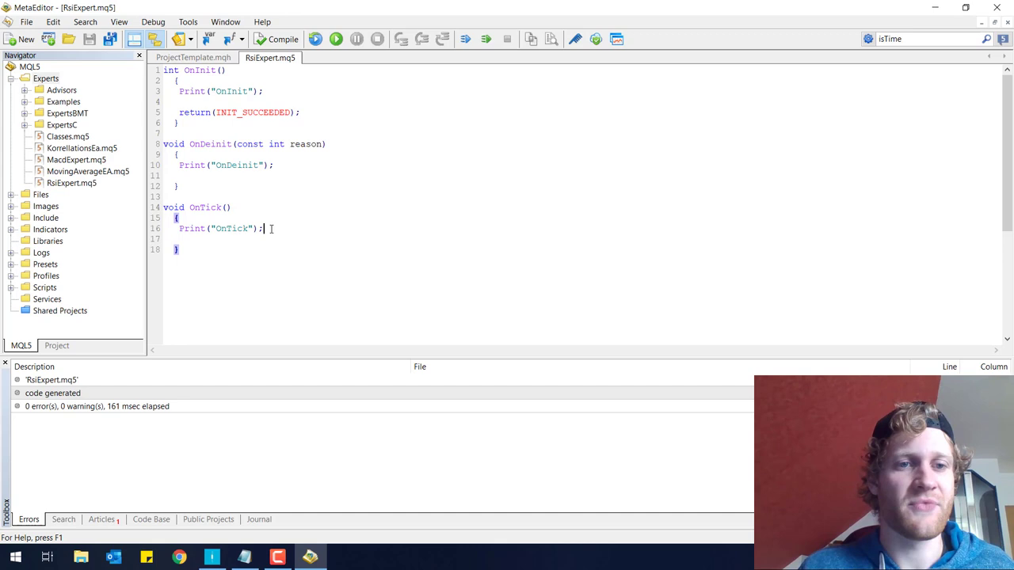
double_click(218, 90)
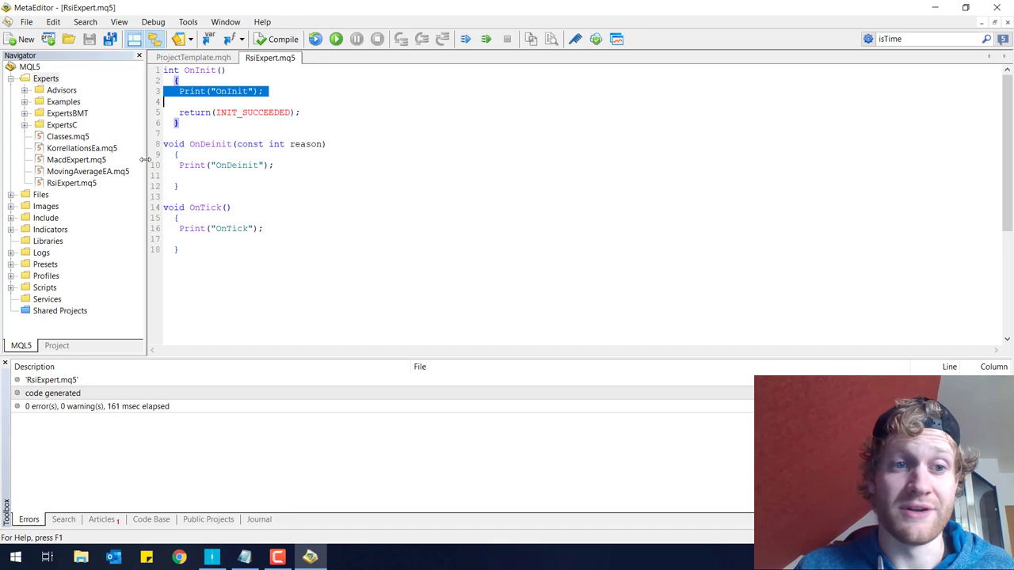